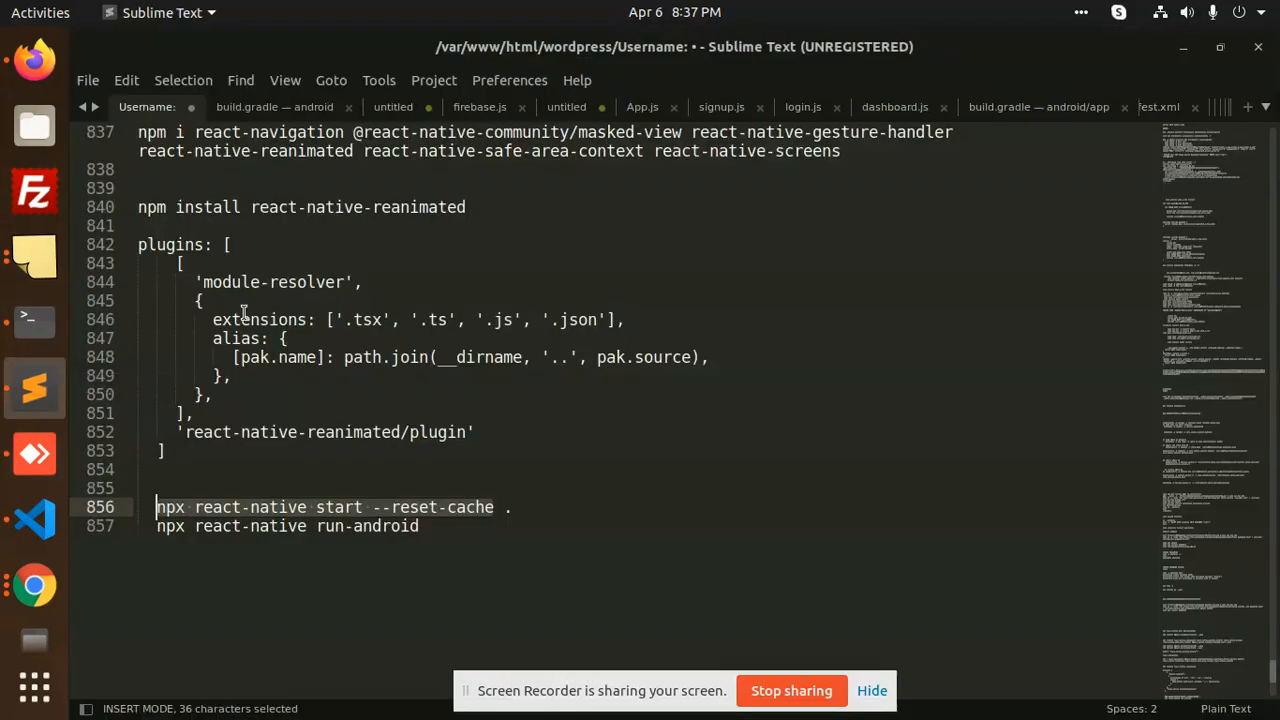
pyautogui.moveTo(398, 206)
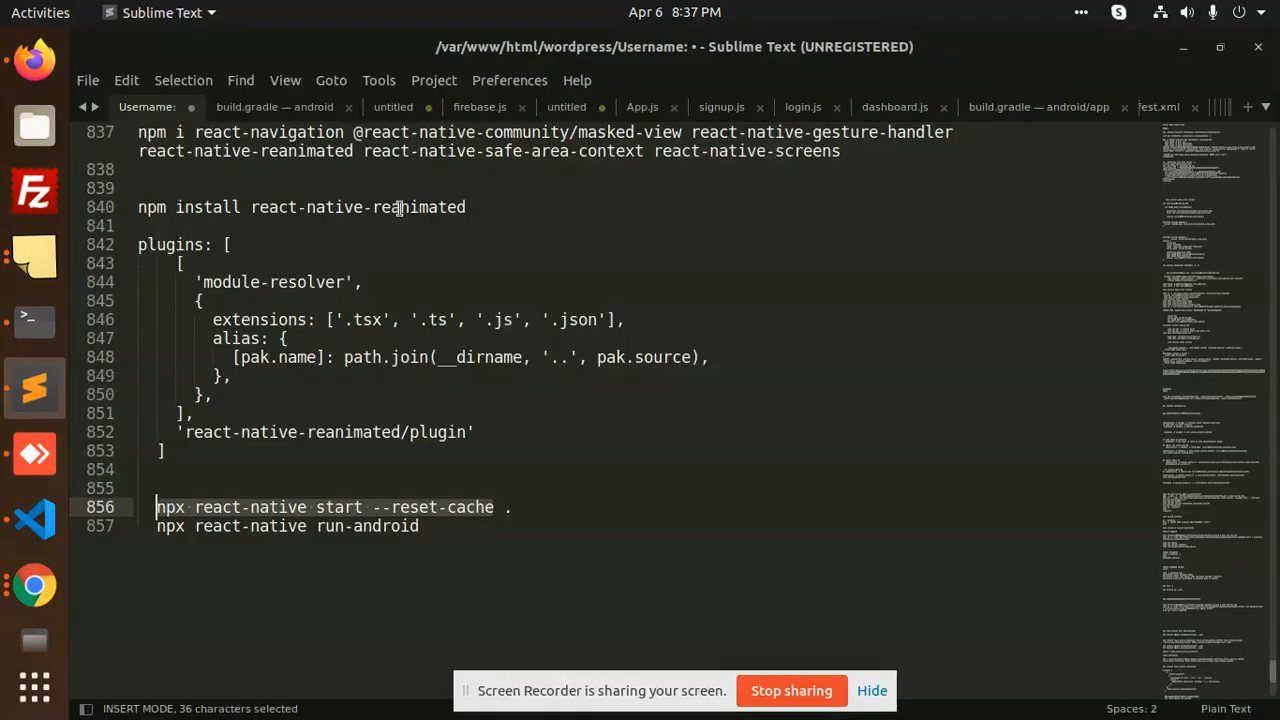
# Step: Switch from the npm command notes to firebase.js showing its modular SDK imports
pyautogui.click(480, 108)
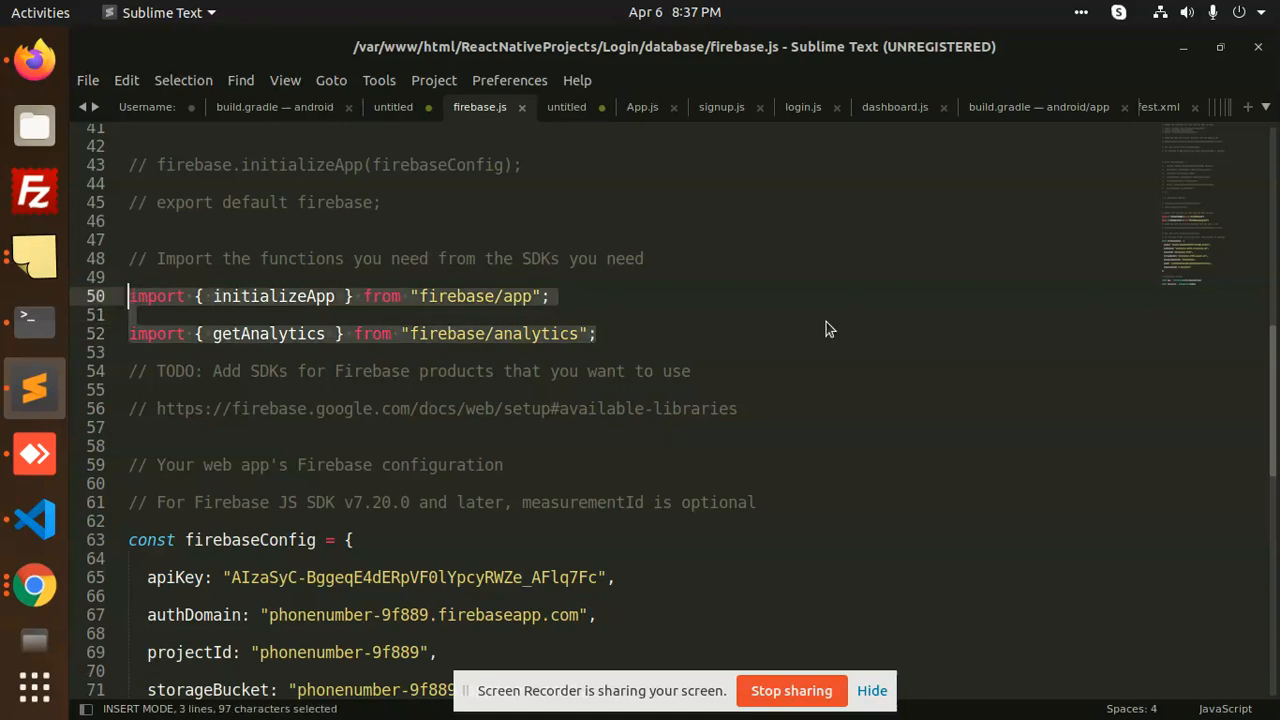
# Step: Replace the modular imports with firebase/compat app, auth and firestore imports, delete the TODO comments, and save
pyautogui.press('Delete')
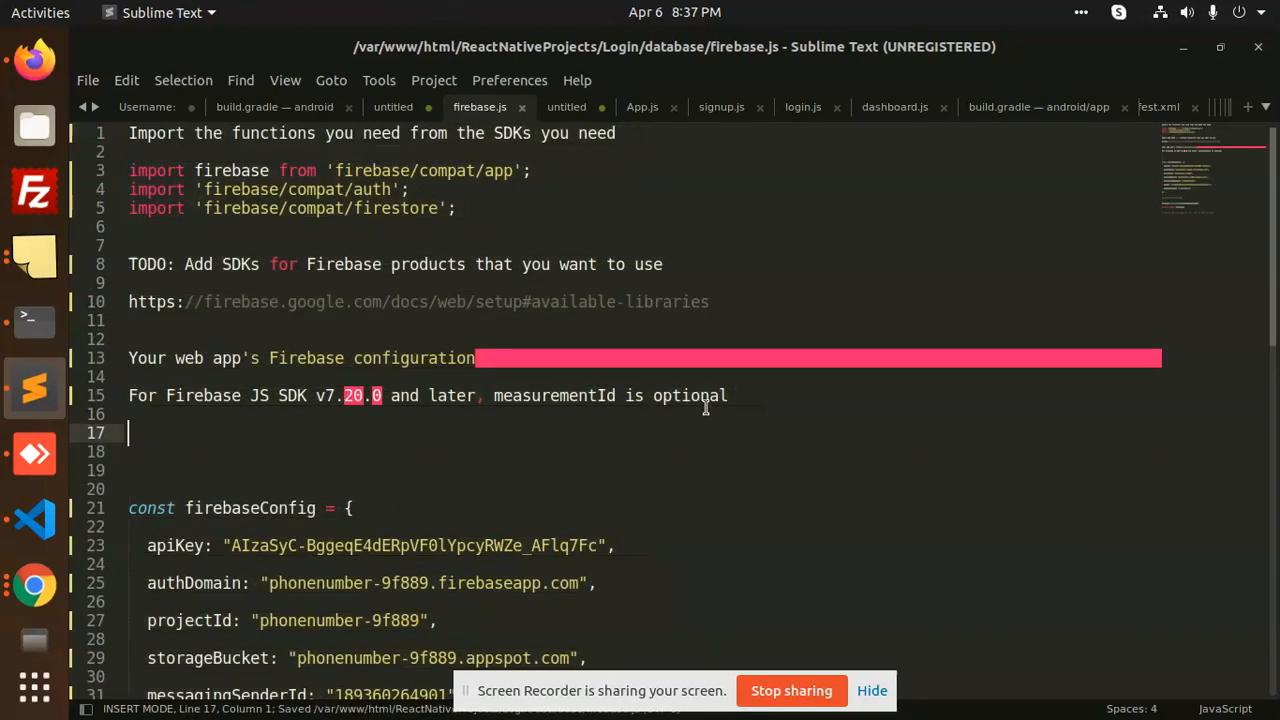
pyautogui.moveTo(128, 264); pyautogui.dragTo(728, 396)
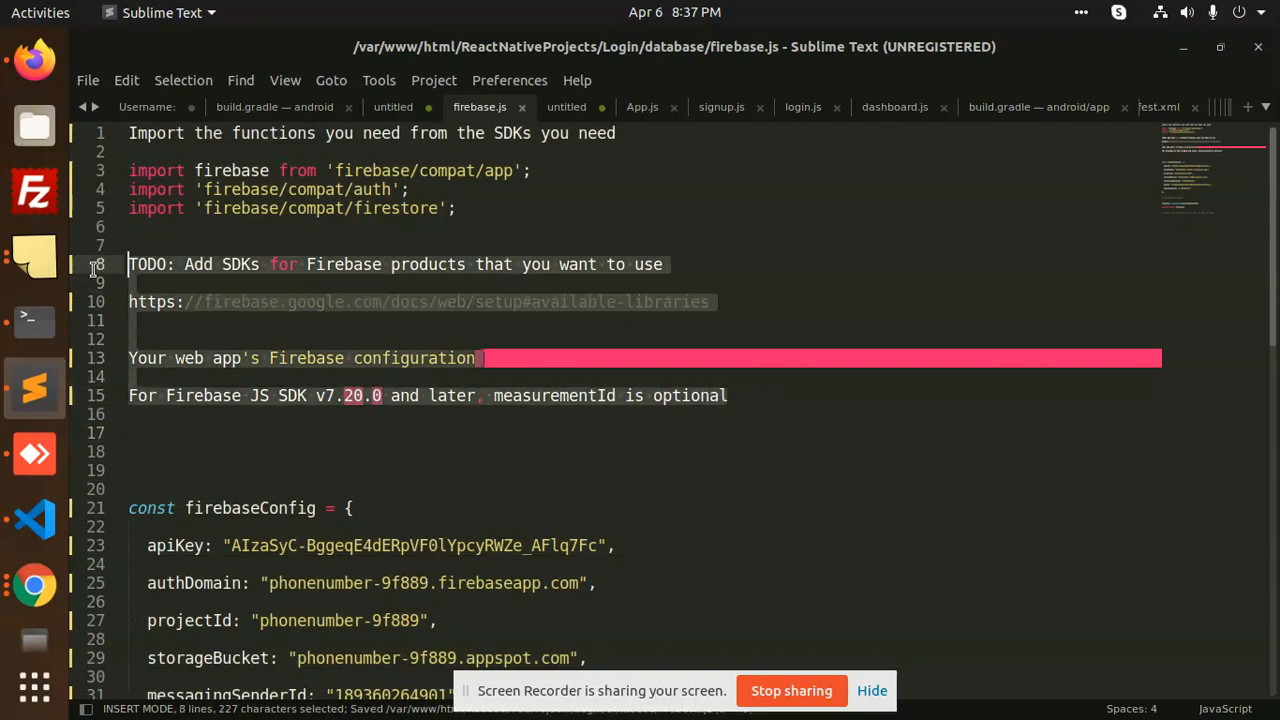
pyautogui.press('Delete')
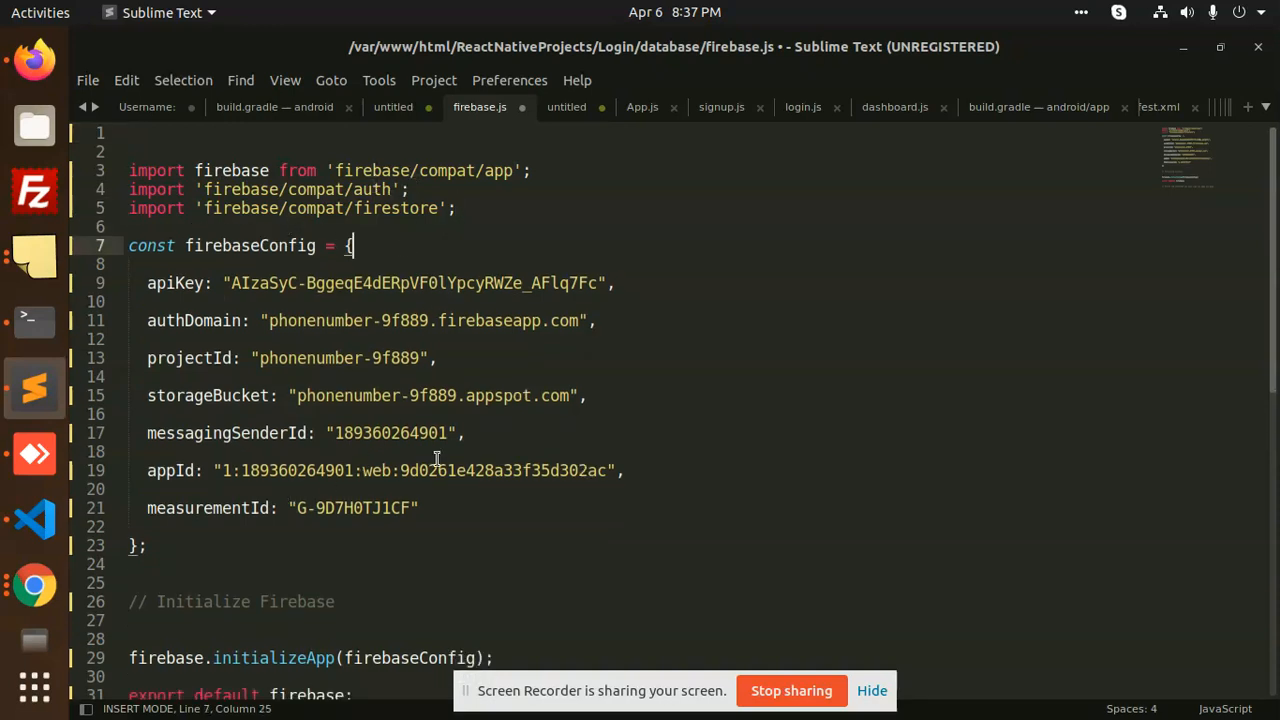
pyautogui.scroll(-3)
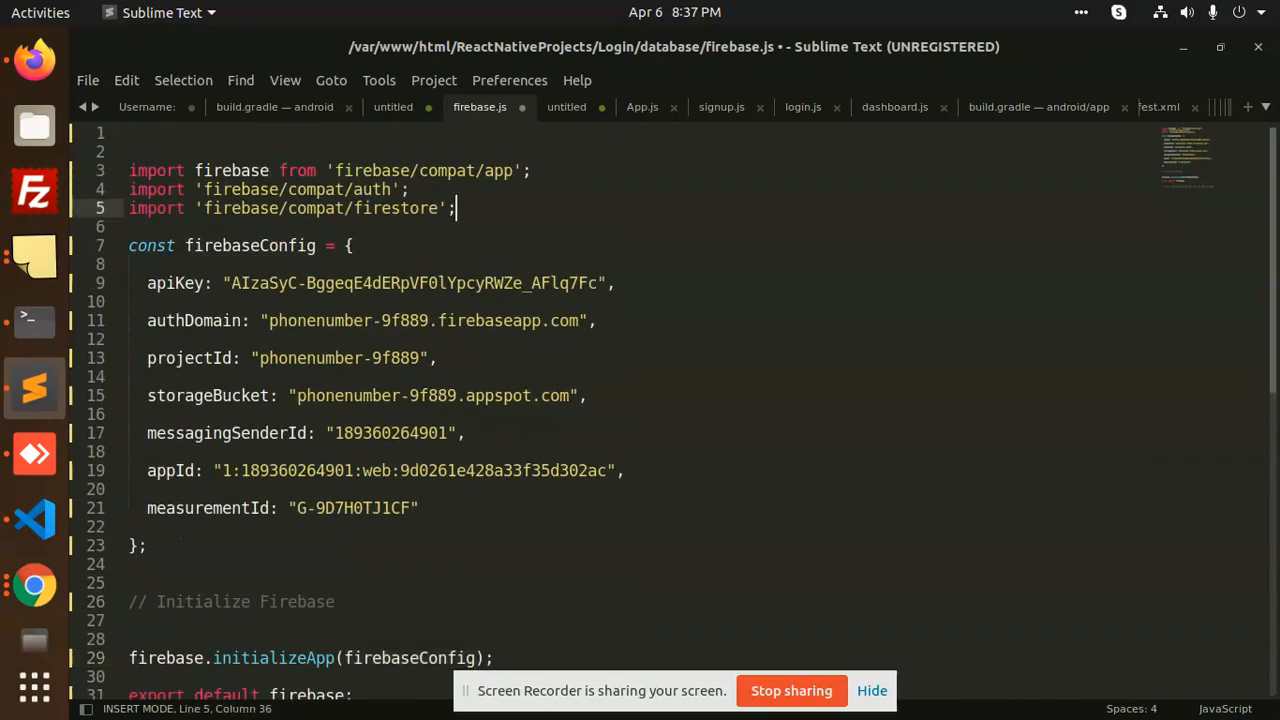
pyautogui.press('ctrl+s')
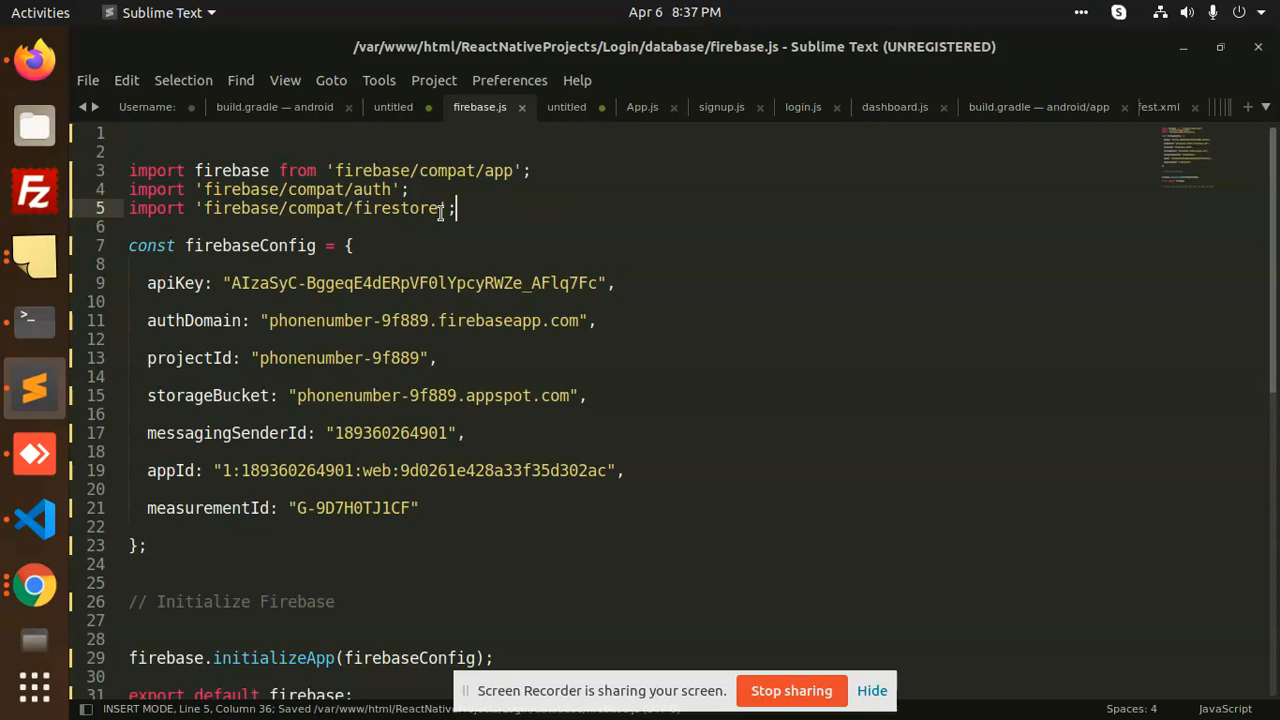
pyautogui.moveTo(524, 180)
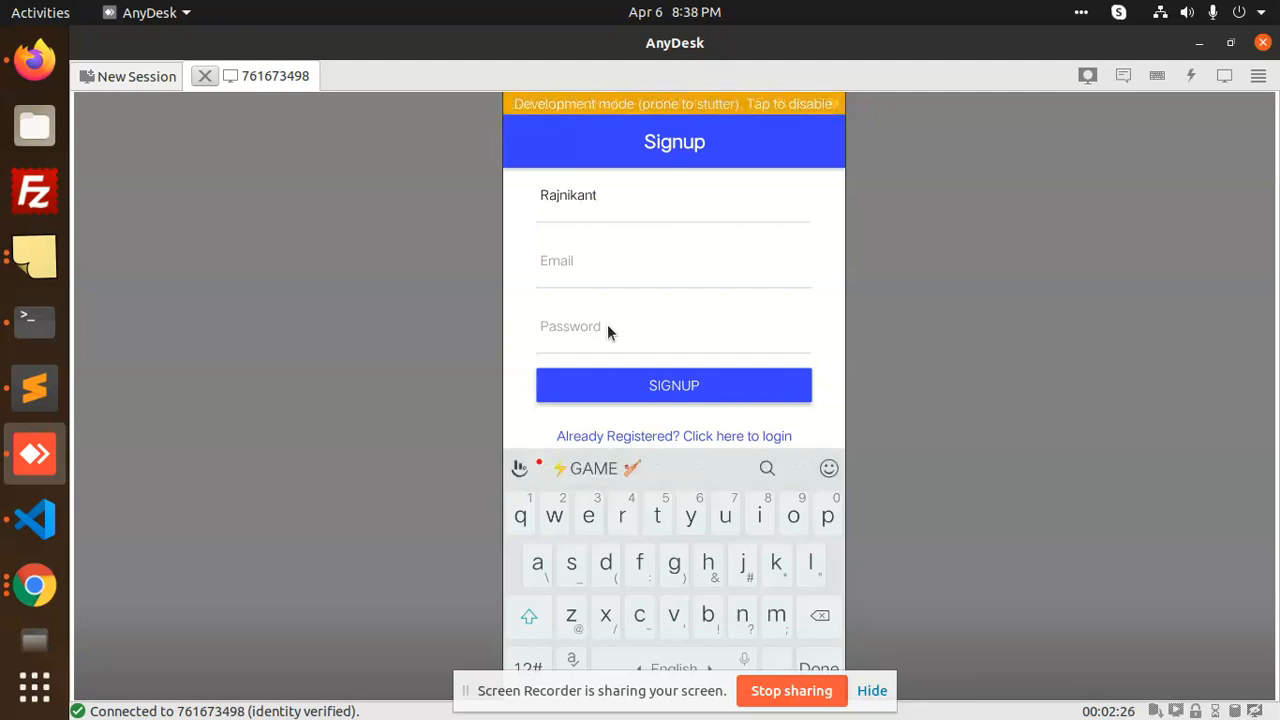
pyautogui.click(672, 260)
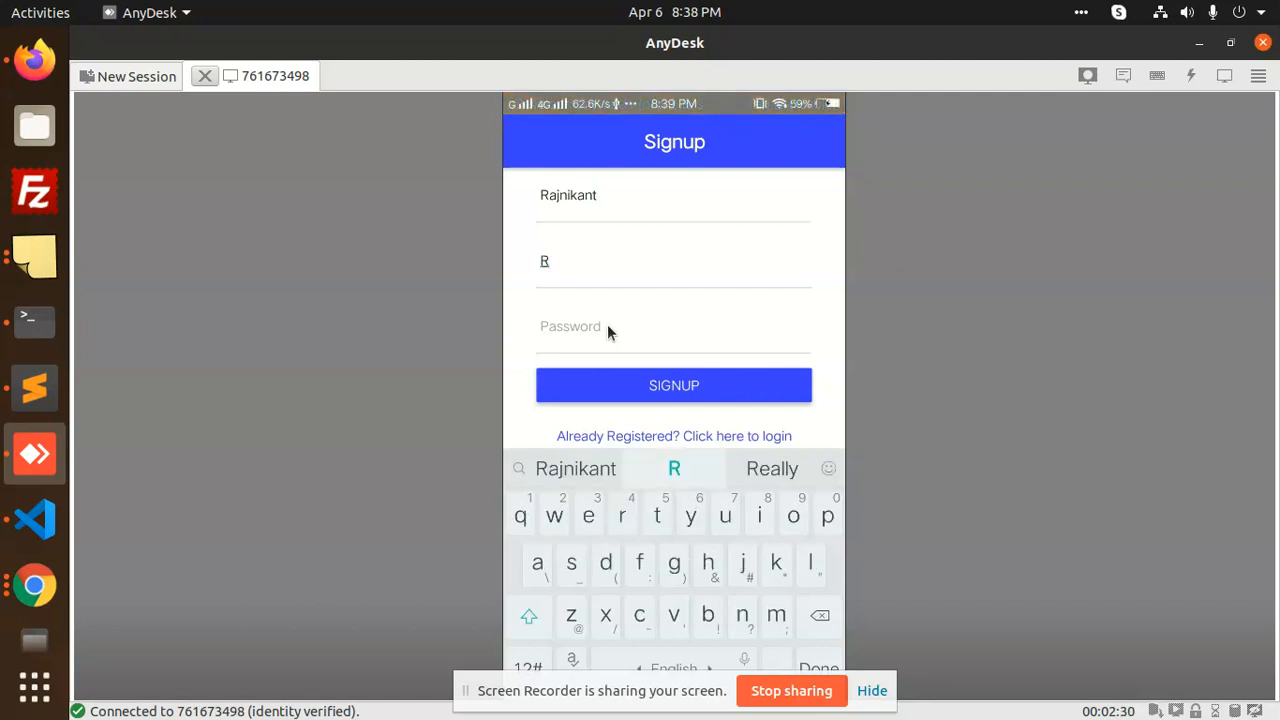
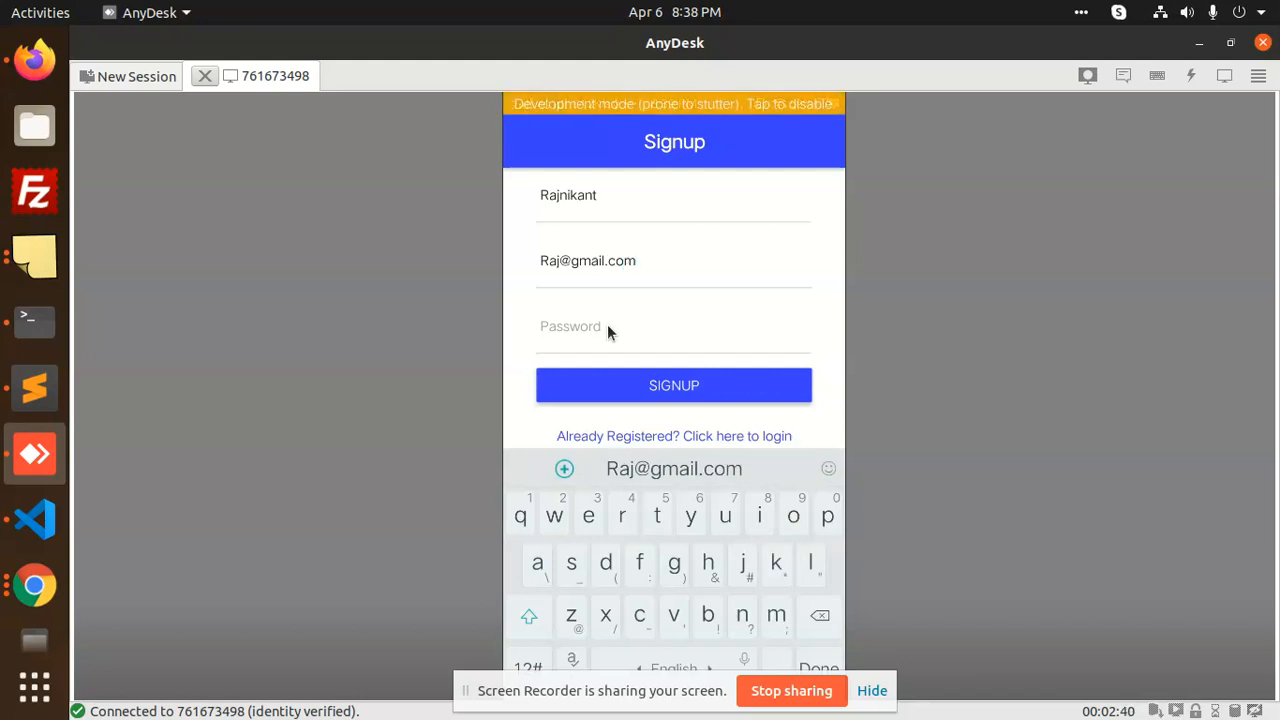
pyautogui.write('1')
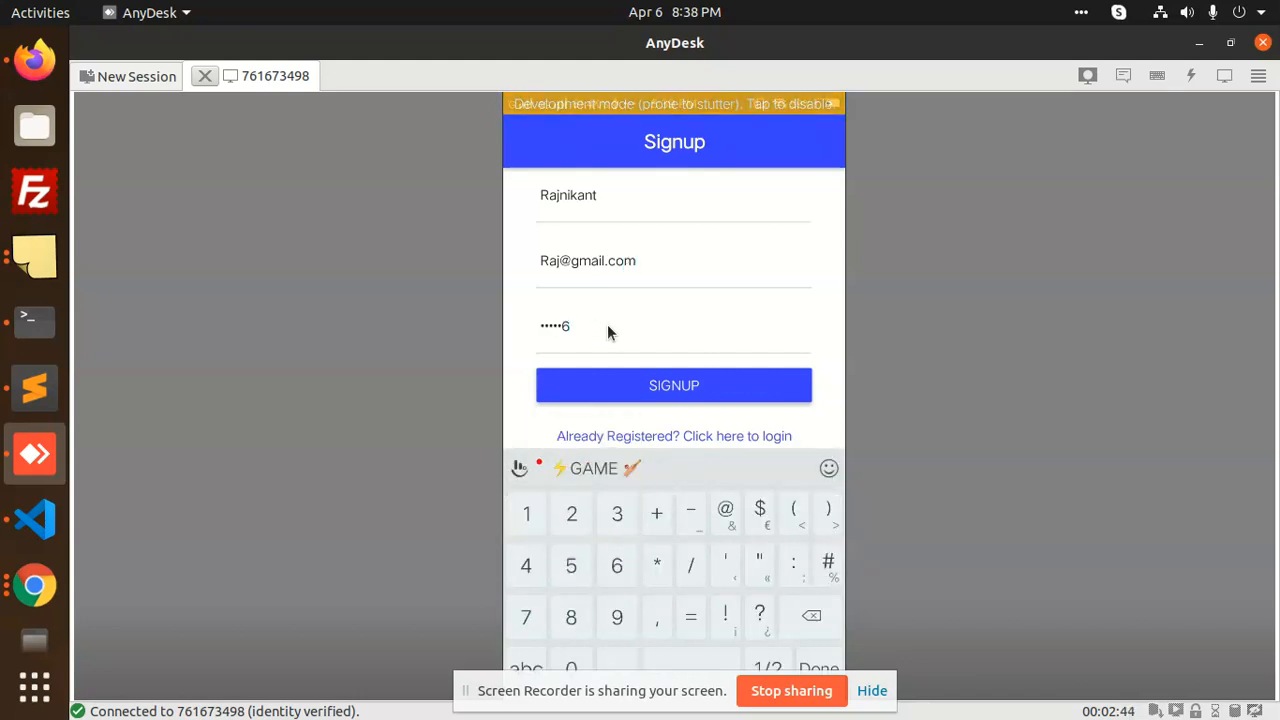
pyautogui.click(674, 384)
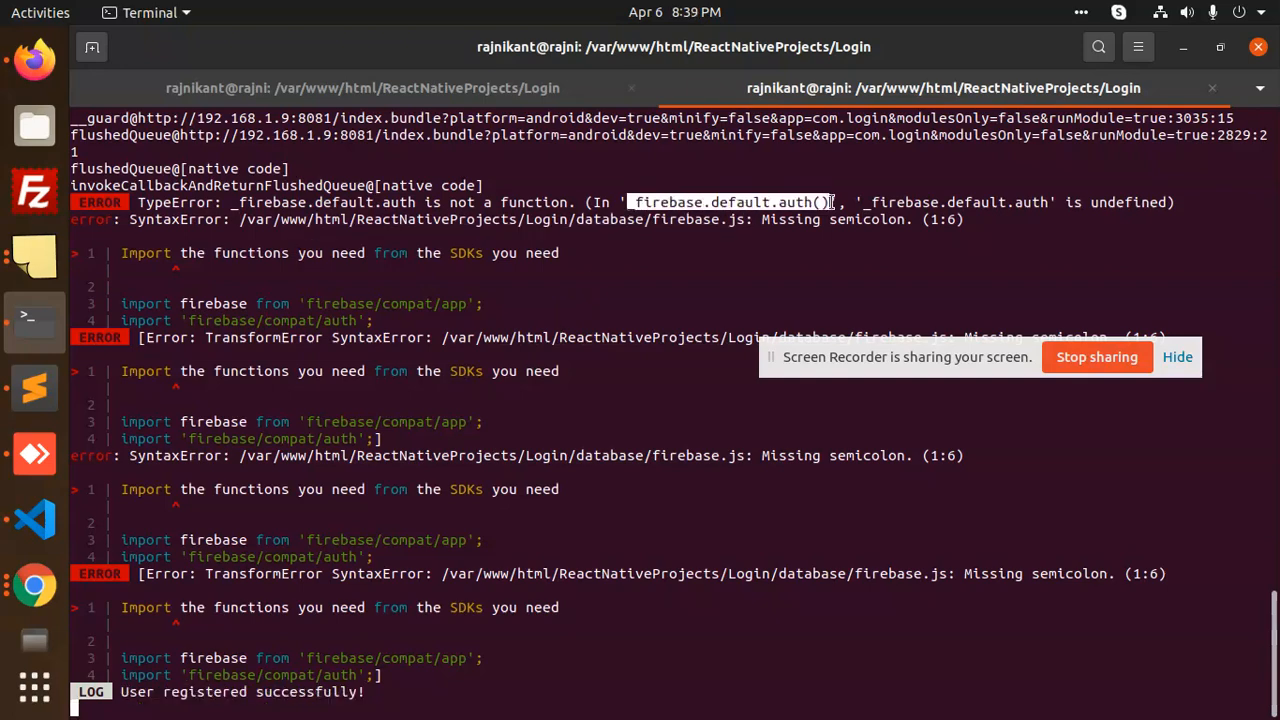
# Step: Read the bundler log's final line confirming 'User registered successfully!'
pyautogui.click(34, 388)
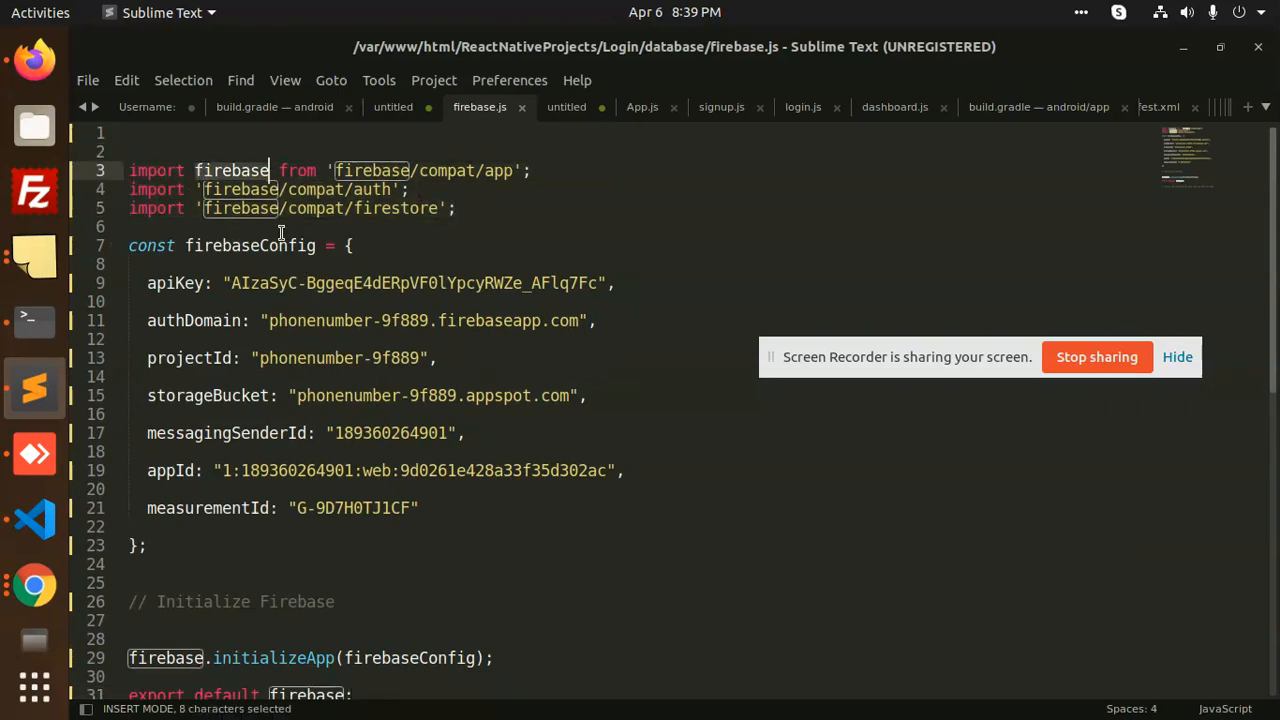
pyautogui.moveTo(350, 378)
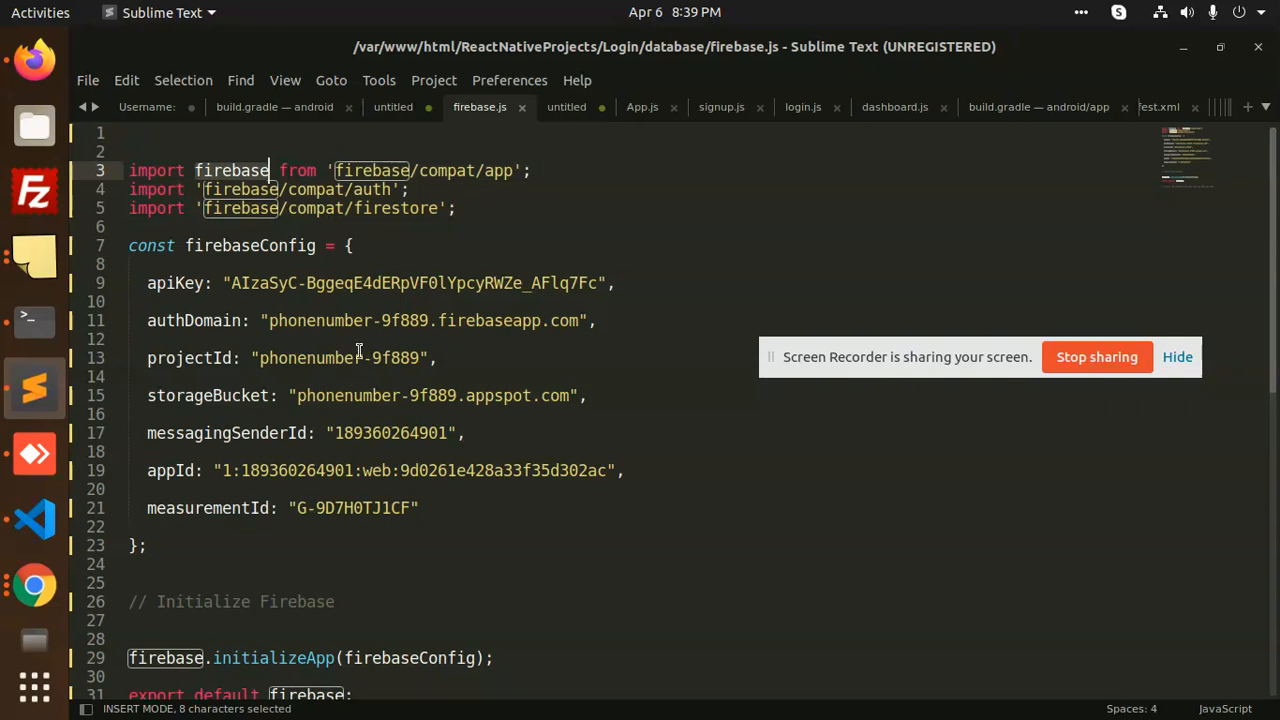
# Step: Bring the initializeApp call and default firebase export at the end of firebase.js into view
pyautogui.scroll(-3)
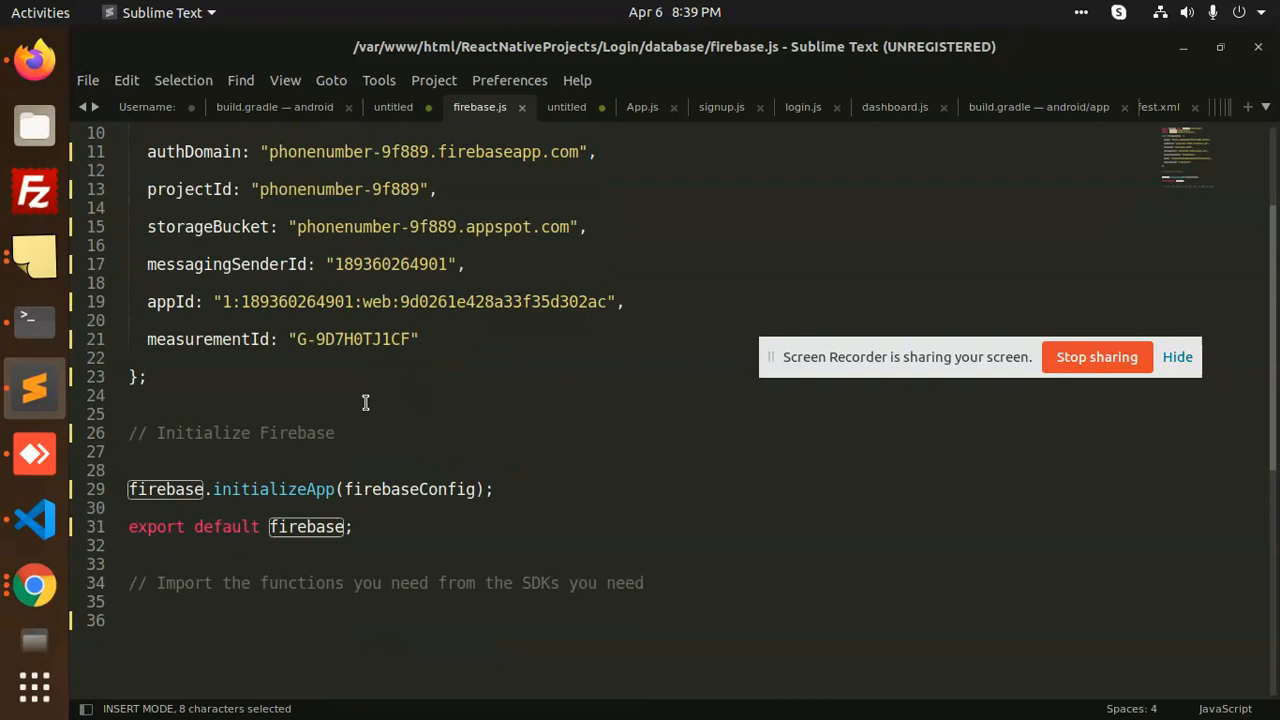
pyautogui.moveTo(376, 424)
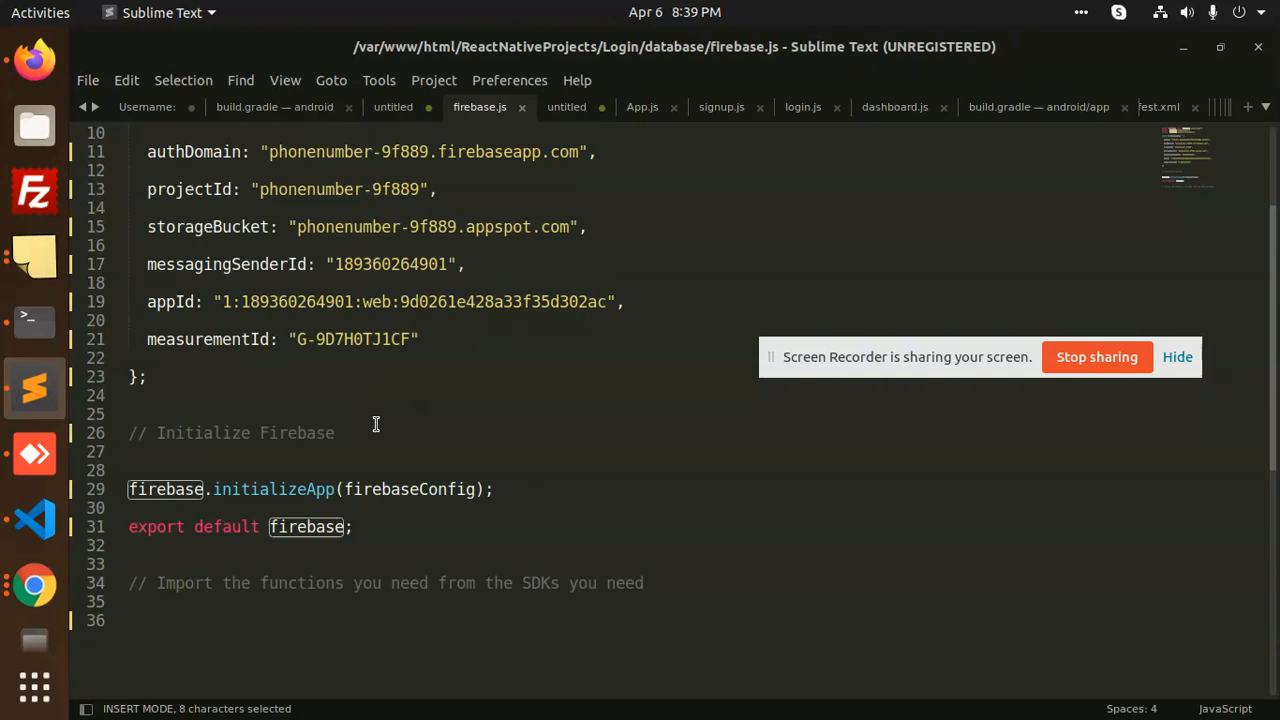